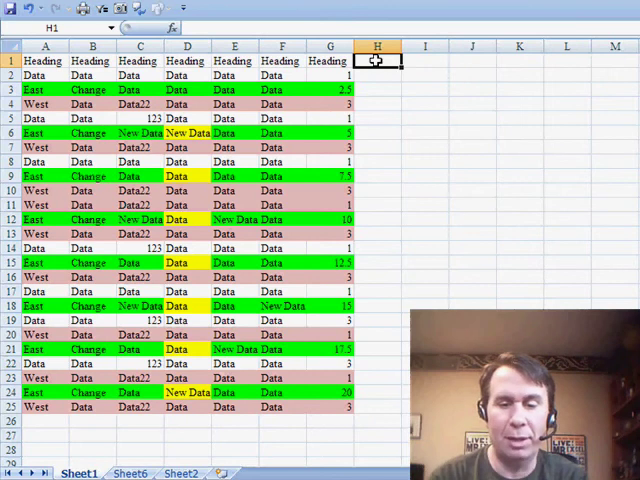
# Step: Label H1 'Yes?' and enter =AND(A2="Data",C2=123) in H2, filled down the column
pyautogui.write('Ye')
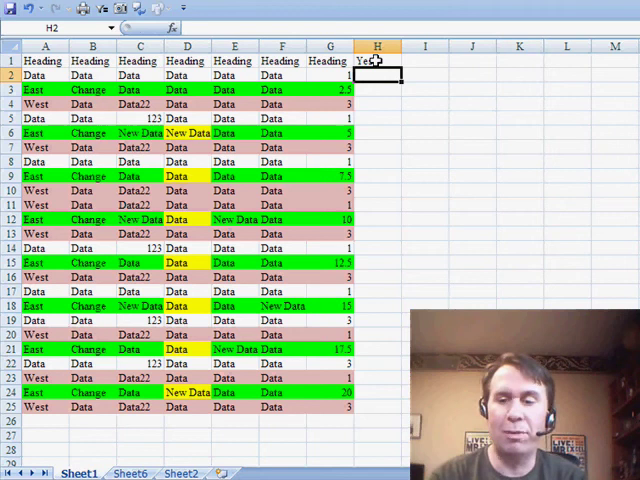
pyautogui.write('=AND(B2')
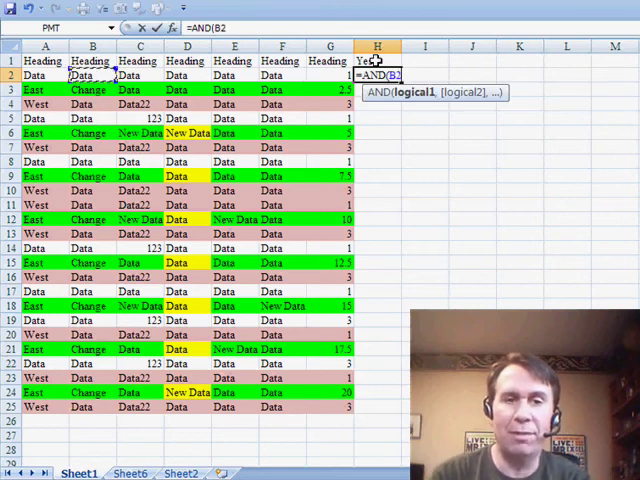
pyautogui.write('A2="data')
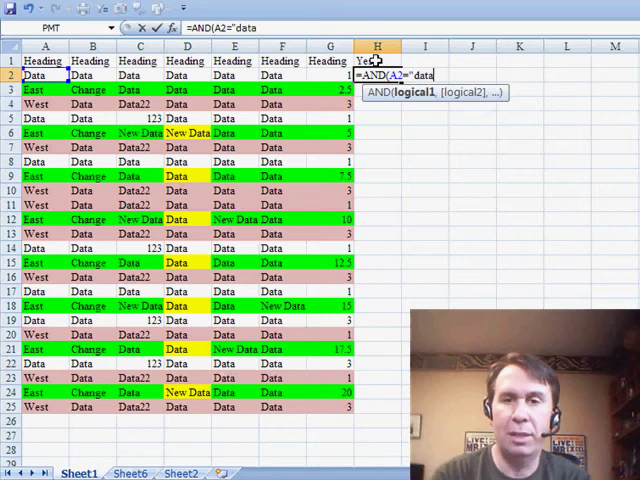
pyautogui.press('Backspace')
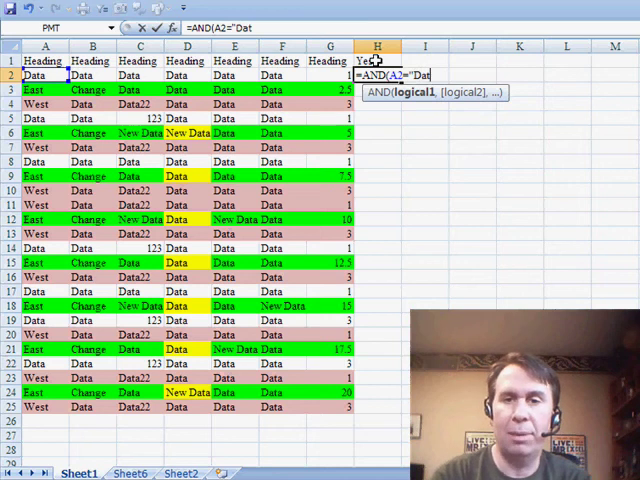
pyautogui.write('a",')
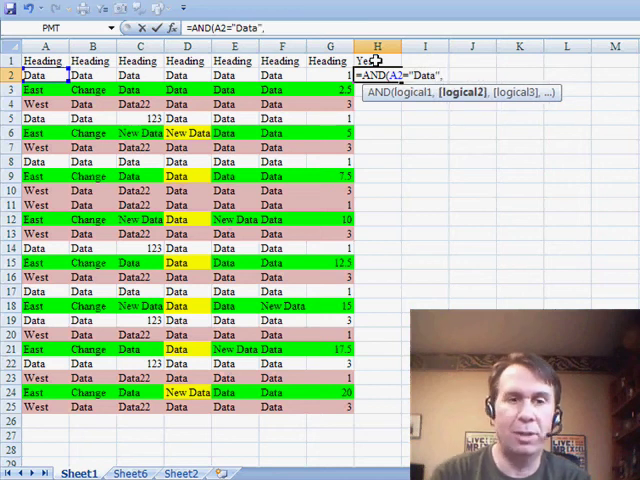
pyautogui.write(',C2=12')
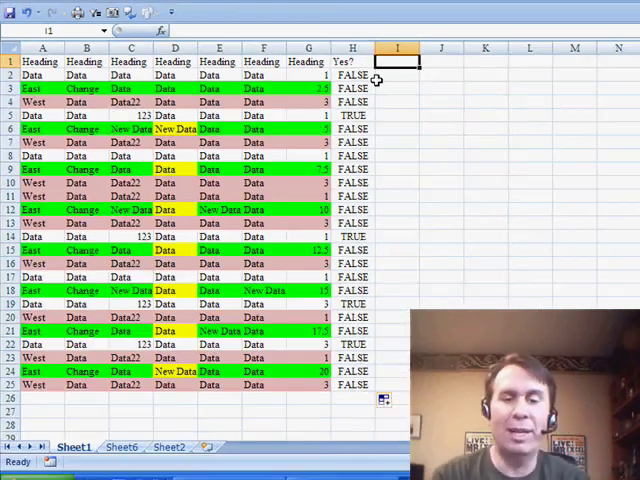
# Step: Label I1 'Seq' to start the row-sequence numbering column
pyautogui.write('Seq')
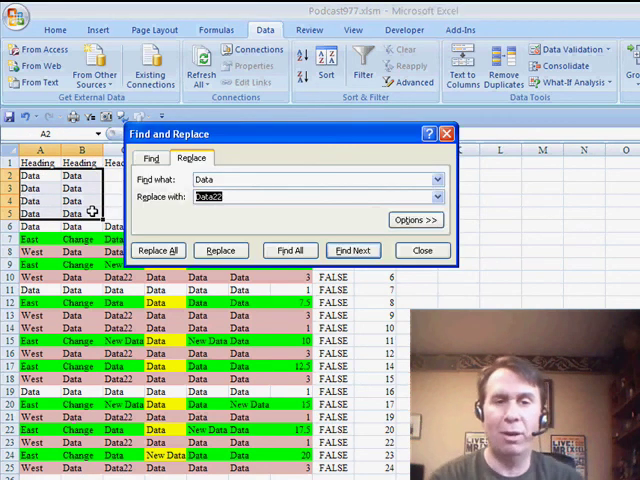
# Step: Replace all Data with Data33 in the selected top rows and dismiss the count message
pyautogui.write('Data3')
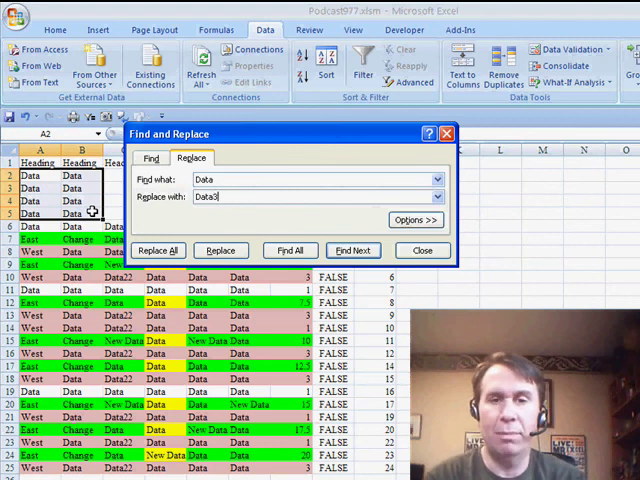
pyautogui.click(156, 250)
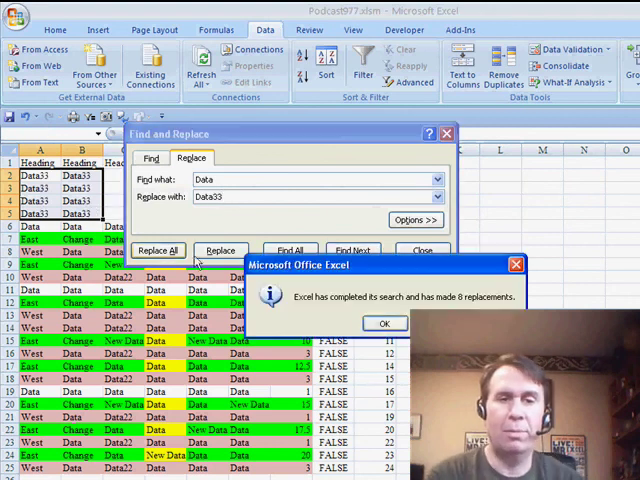
pyautogui.click(384, 322)
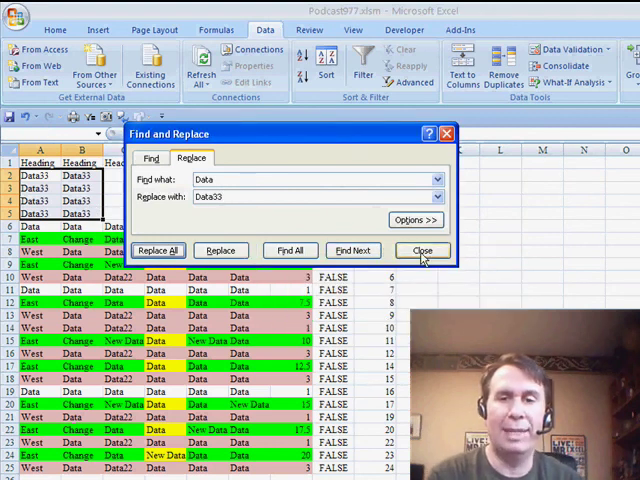
# Step: Close Find and Replace and re-sort the table ascending by Seq to restore row order
pyautogui.click(420, 250)
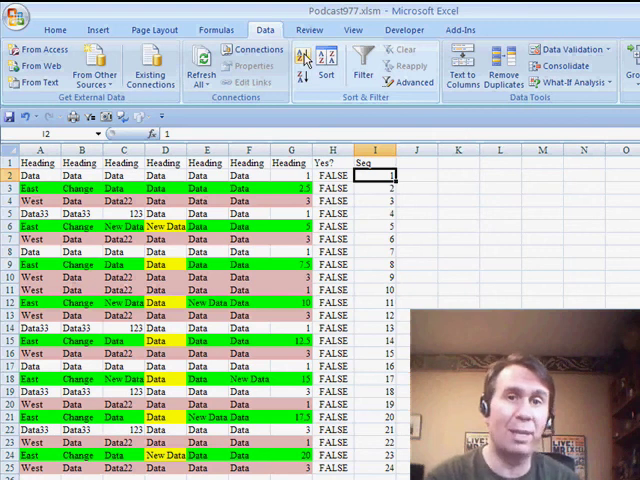
pyautogui.click(332, 176)
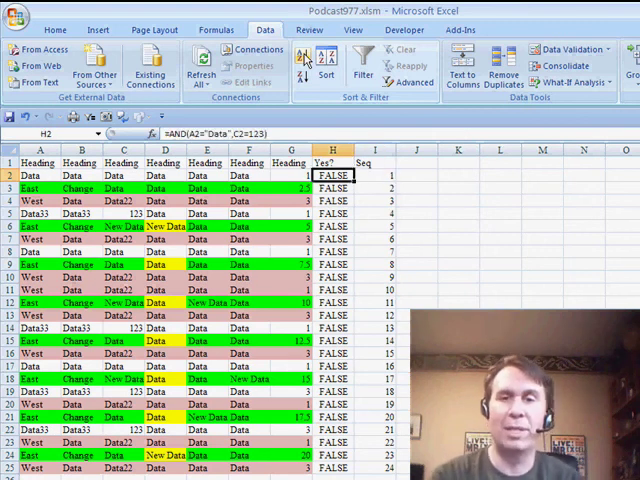